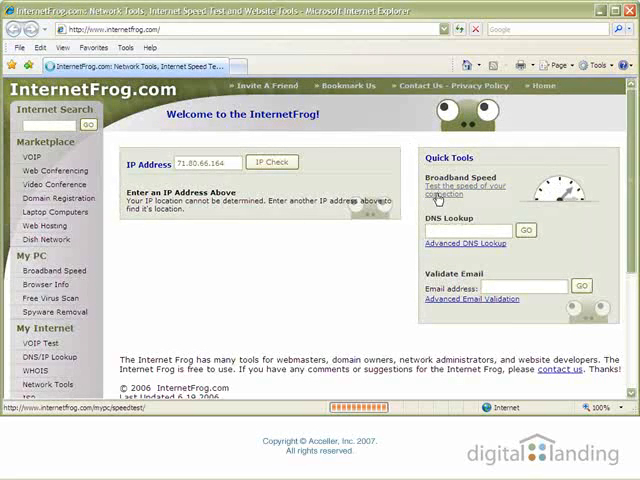
Run the Broadband Speed test, getting about 1.42 Mbps download and 258 kbps upload.
click(470, 192)
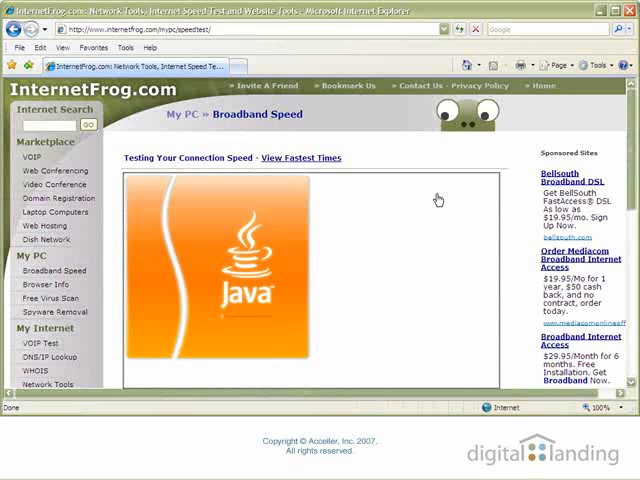
scroll(down, 3)
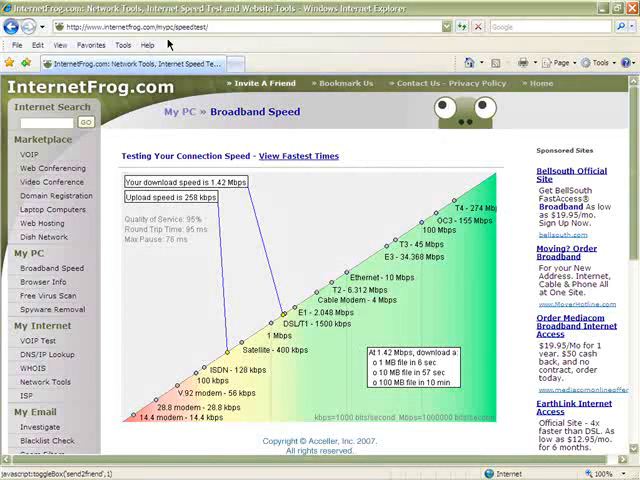
Uncheck the LAN proxy server in Internet Options Connections and confirm the cleared settings.
click(124, 44)
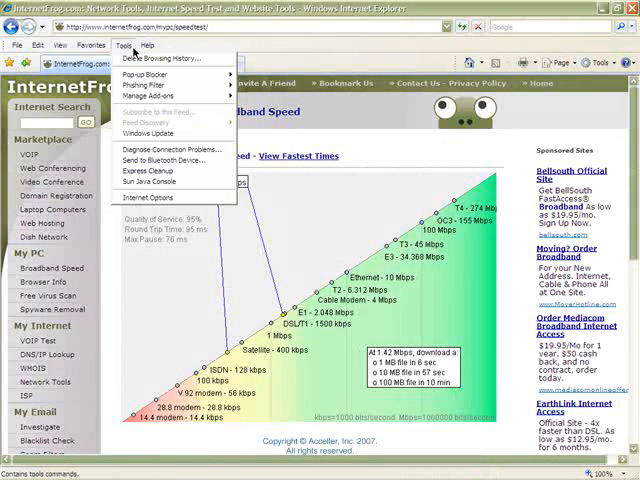
click(152, 196)
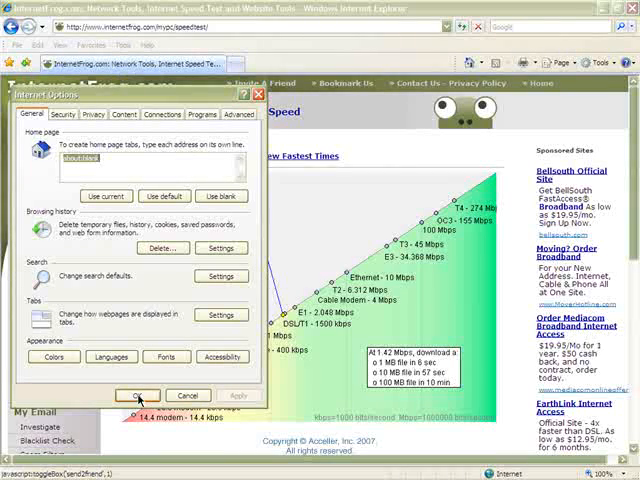
click(160, 114)
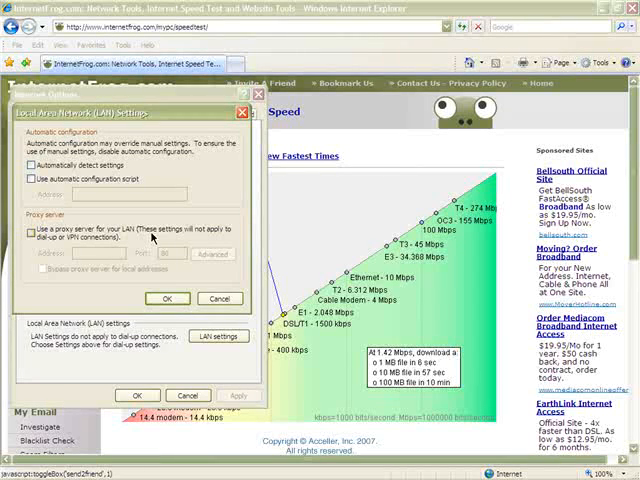
click(168, 298)
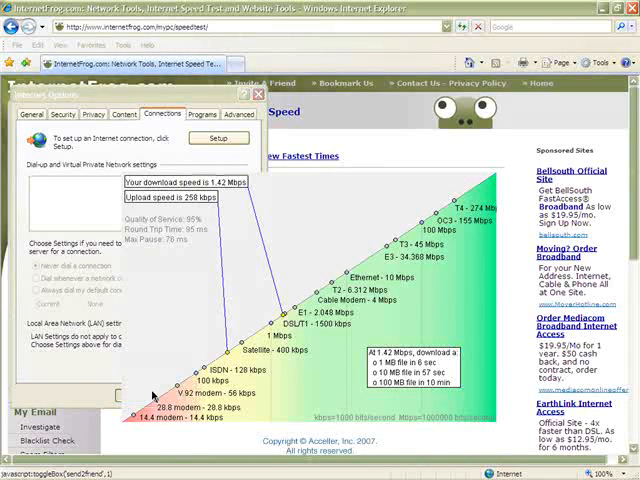
click(258, 94)
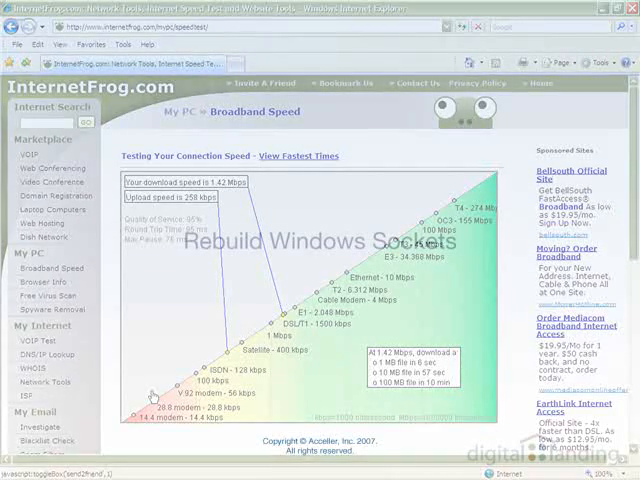
Start a new web address with www in the address bar of a blank page.
text(www)
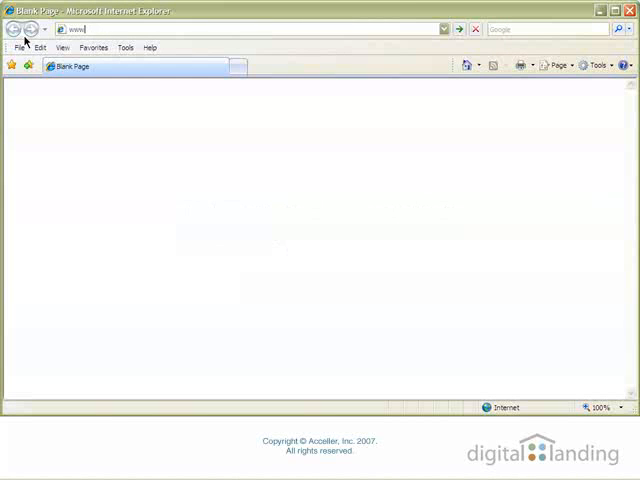
text(.snapfiles.com/)
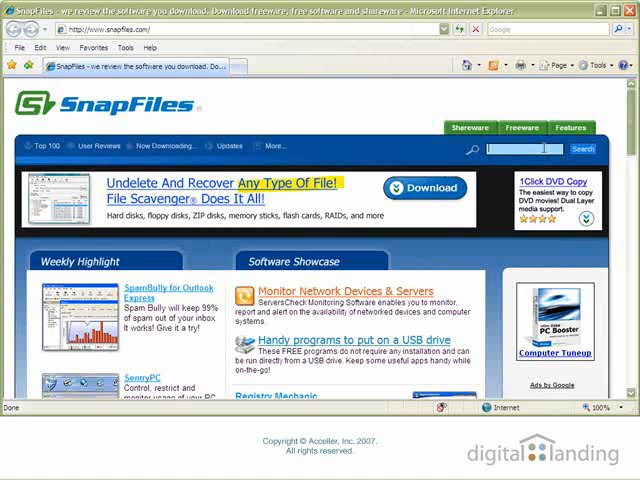
text(winsock)
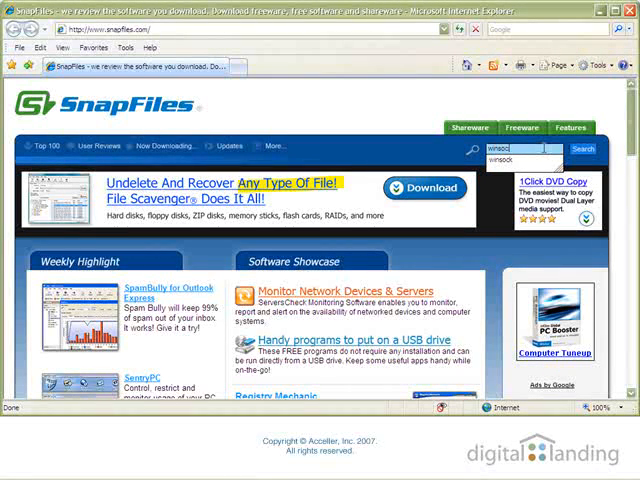
click(582, 148)
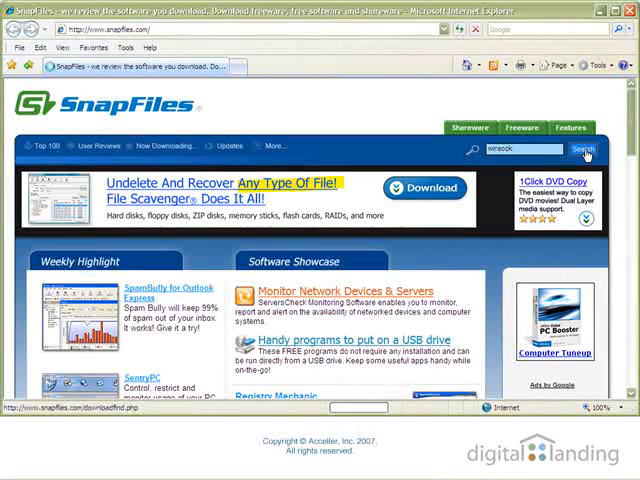
click(584, 150)
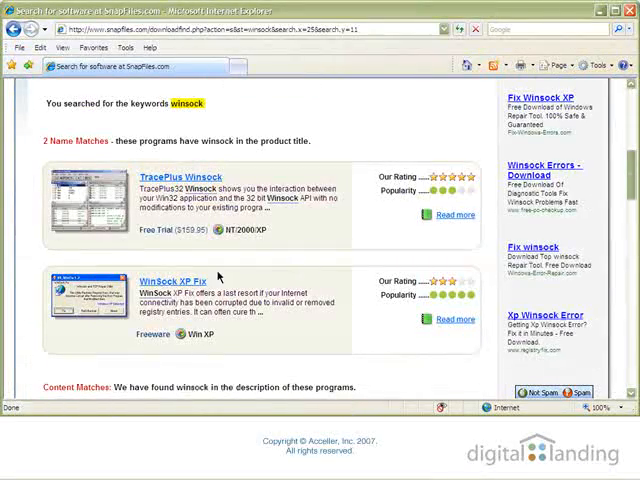
Open the WinSock XP Fix program page from the search results.
click(172, 280)
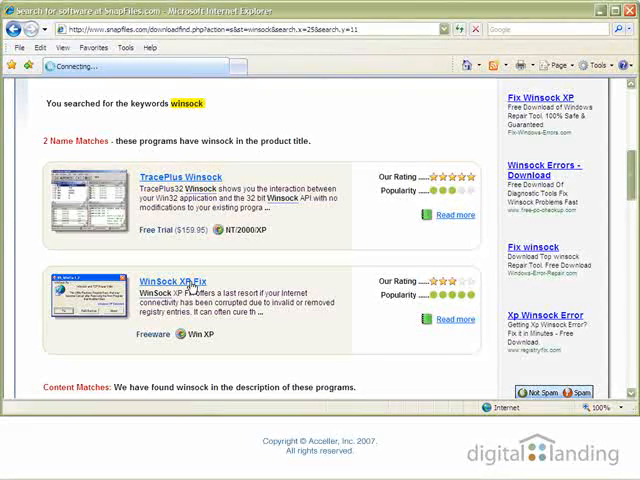
click(168, 280)
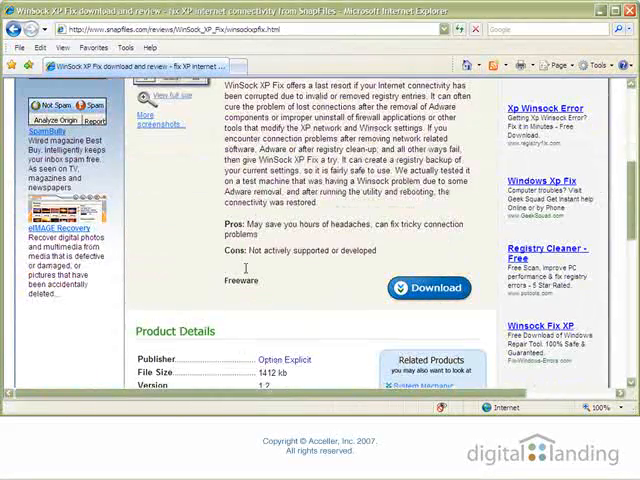
Download WinSock XP Fix, choosing Run, and allow it to launch after downloading.
click(430, 288)
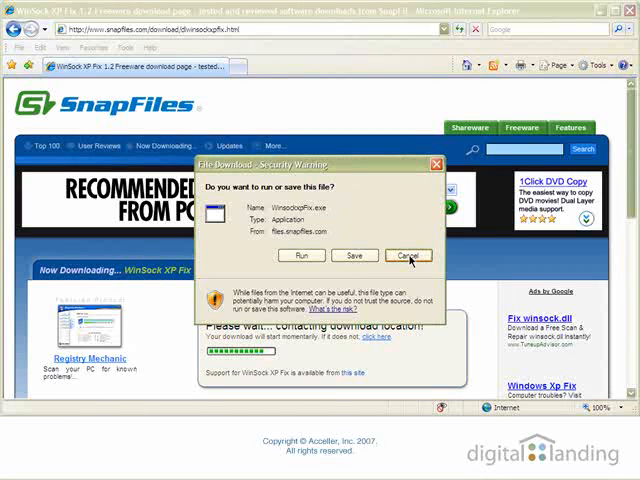
click(302, 256)
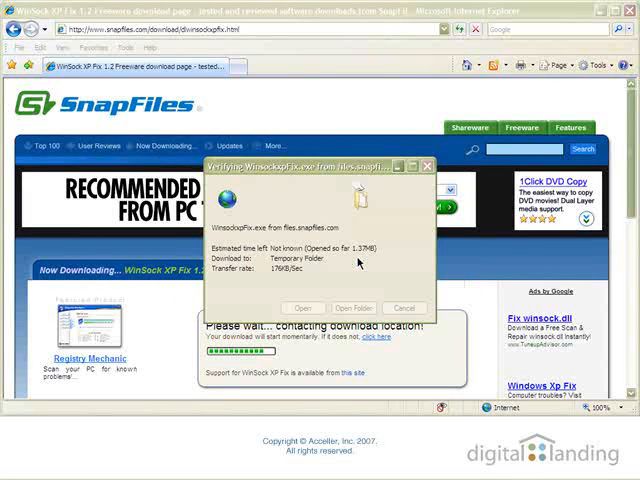
click(404, 308)
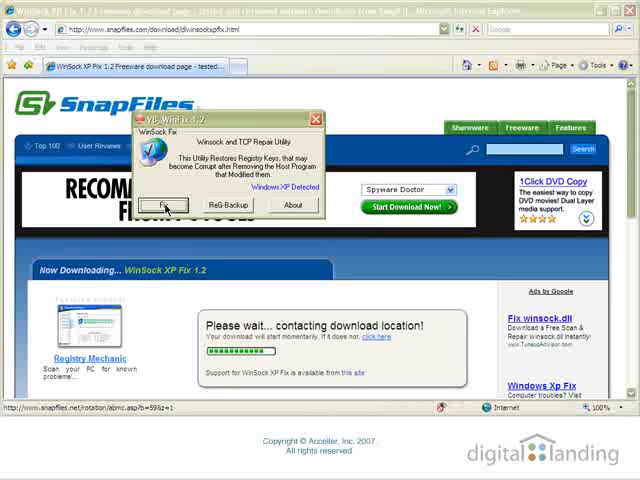
Apply the XP Winsock Fix with Yes and wait until All Repairs are Complete.
click(164, 204)
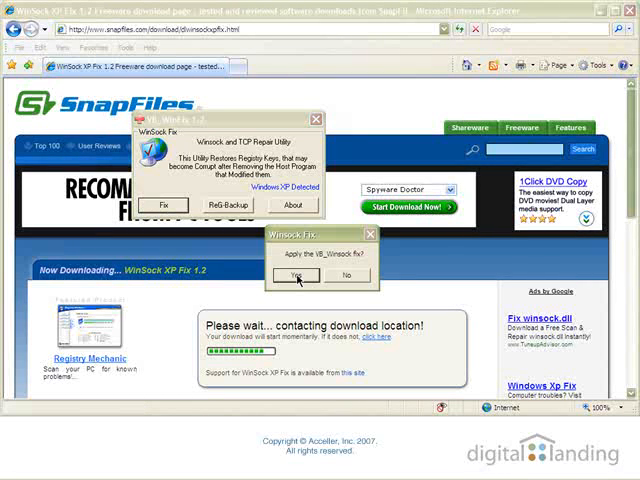
click(296, 276)
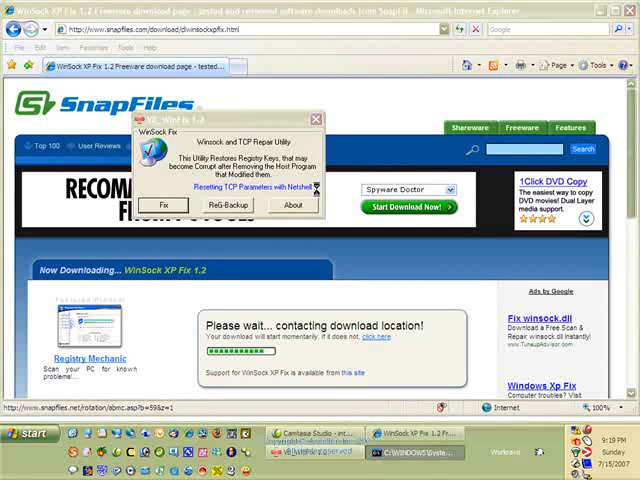
click(164, 204)
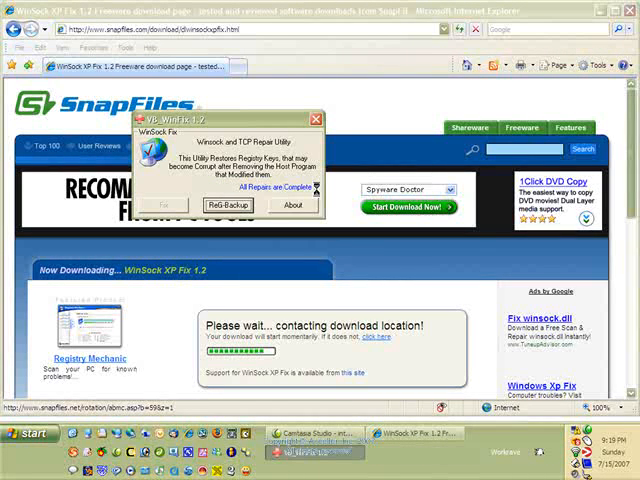